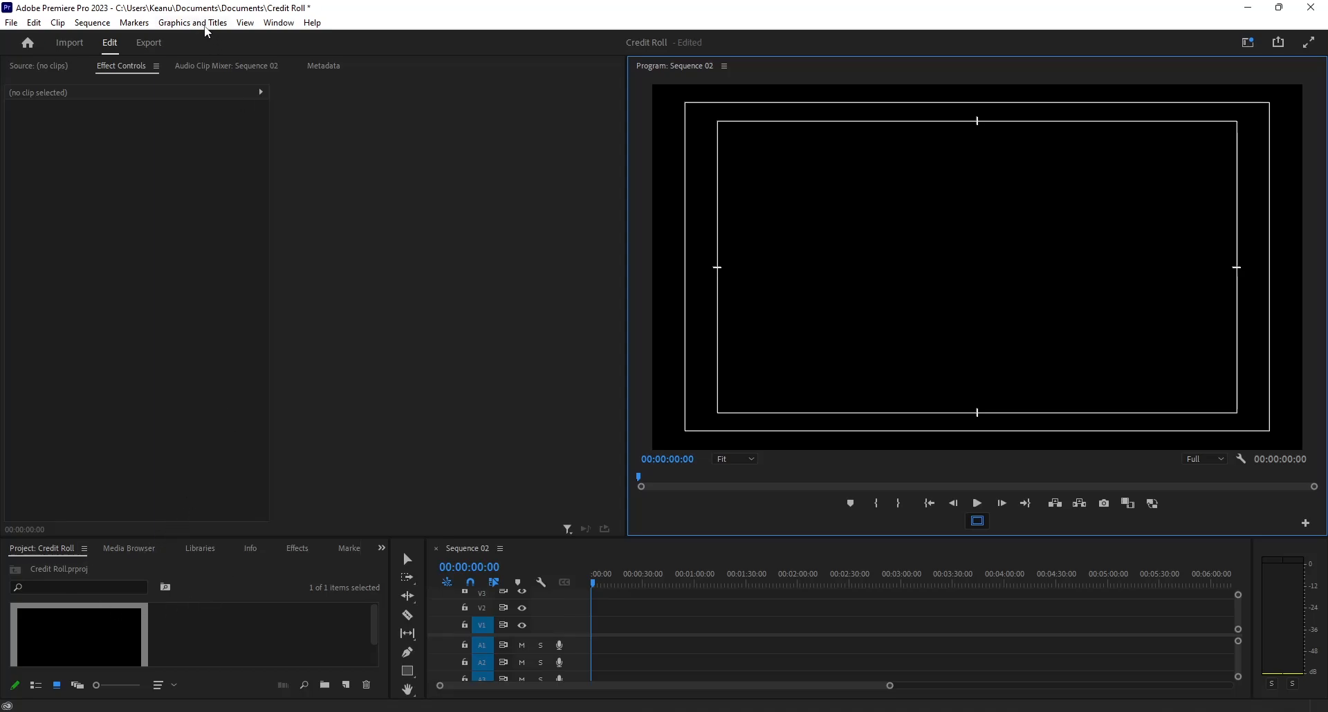
Add a new text layer reading 'New Text Layer' to Sequence 02 from the Graphics and Titles menu.
{"action": "left_click", "coordinate": [192, 22]}
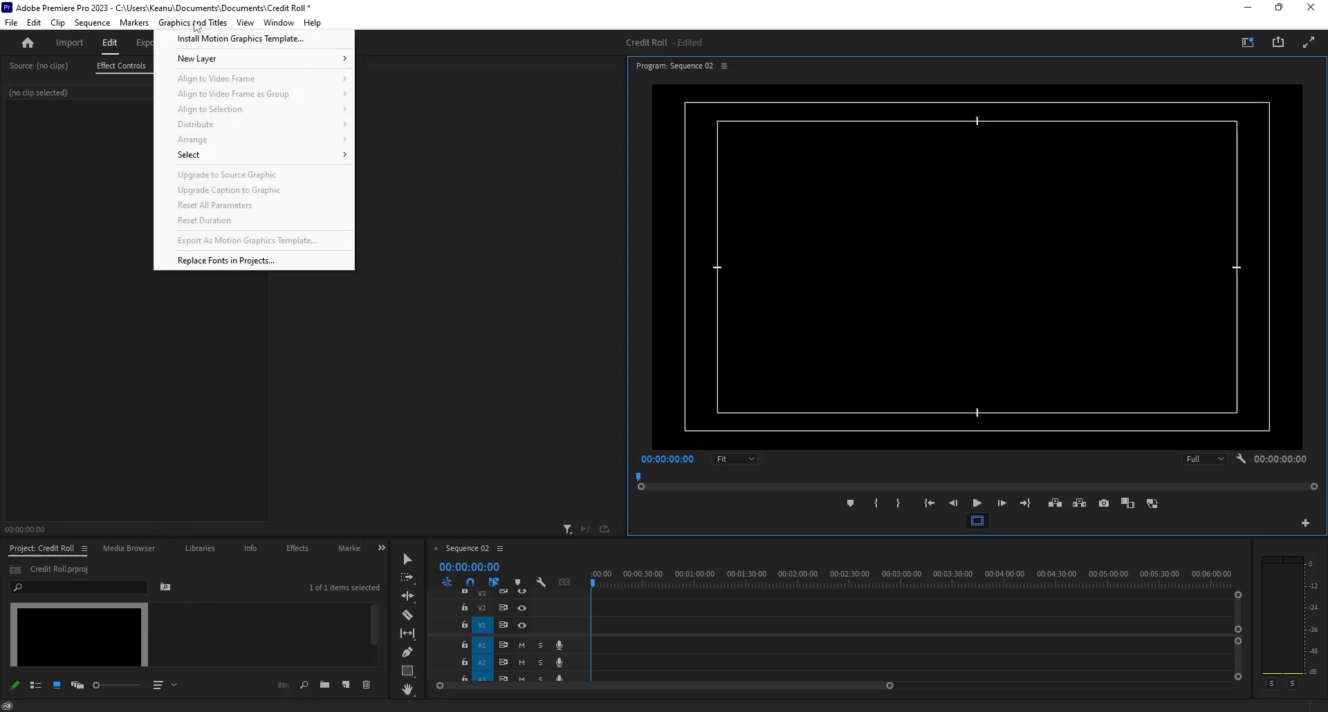
{"action": "mouse_move", "coordinate": [196, 59]}
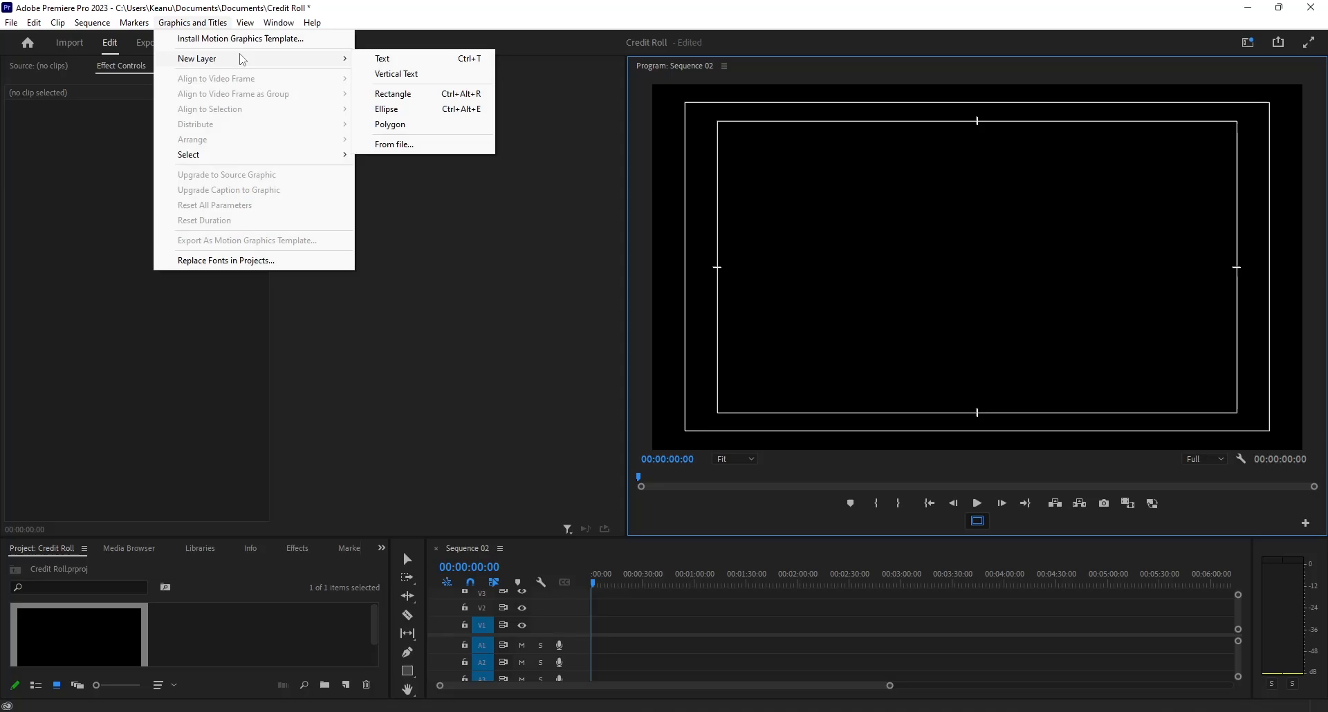
{"action": "mouse_move", "coordinate": [378, 65]}
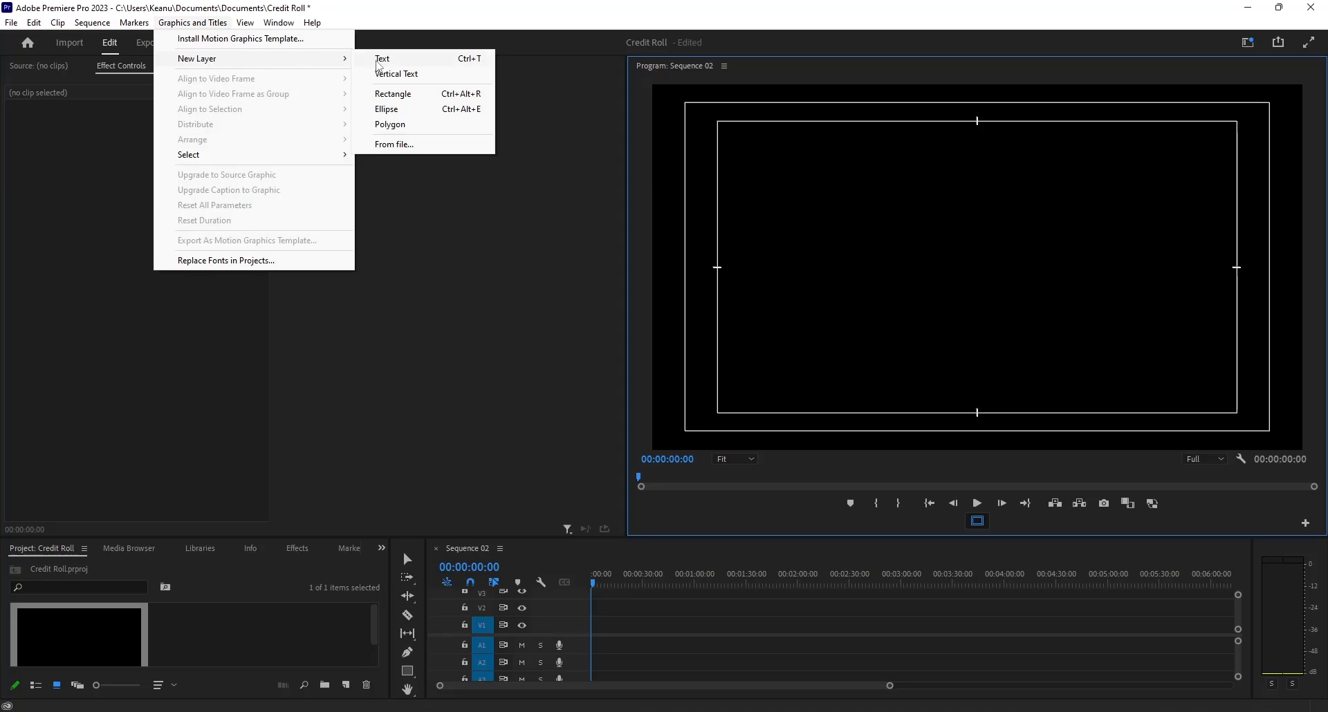
{"action": "left_click", "coordinate": [382, 59]}
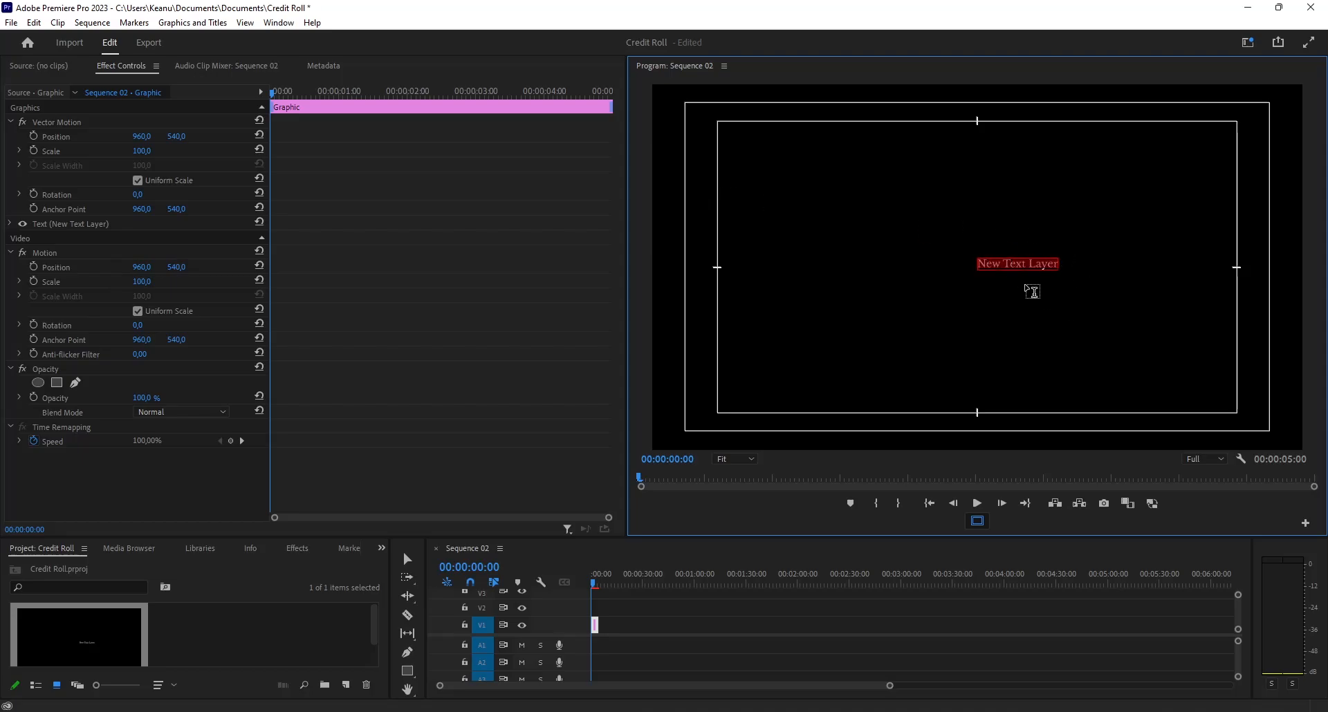
{"action": "mouse_move", "coordinate": [974, 404]}
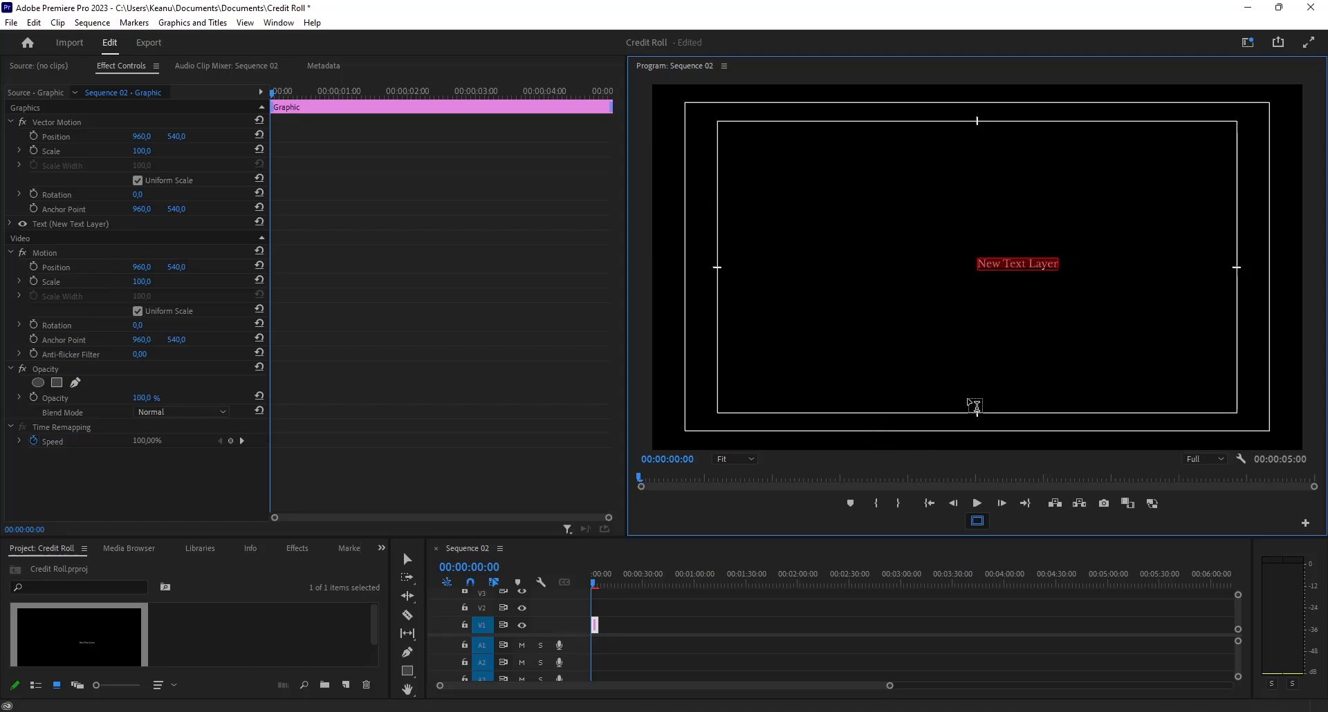
Set the title text to size 29 in the Italic font style.
{"action": "left_click", "coordinate": [9, 225]}
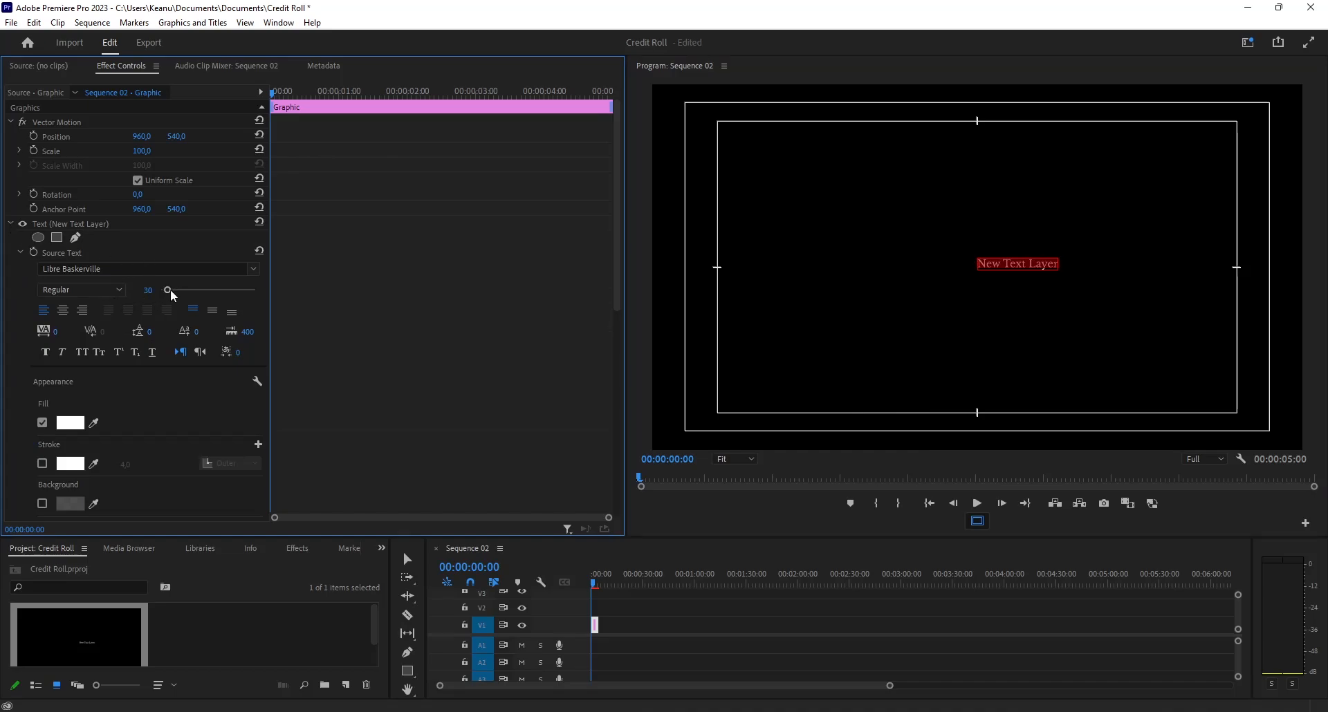
{"action": "left_click_drag", "start_coordinate": [168, 290], "coordinate": [165, 290]}
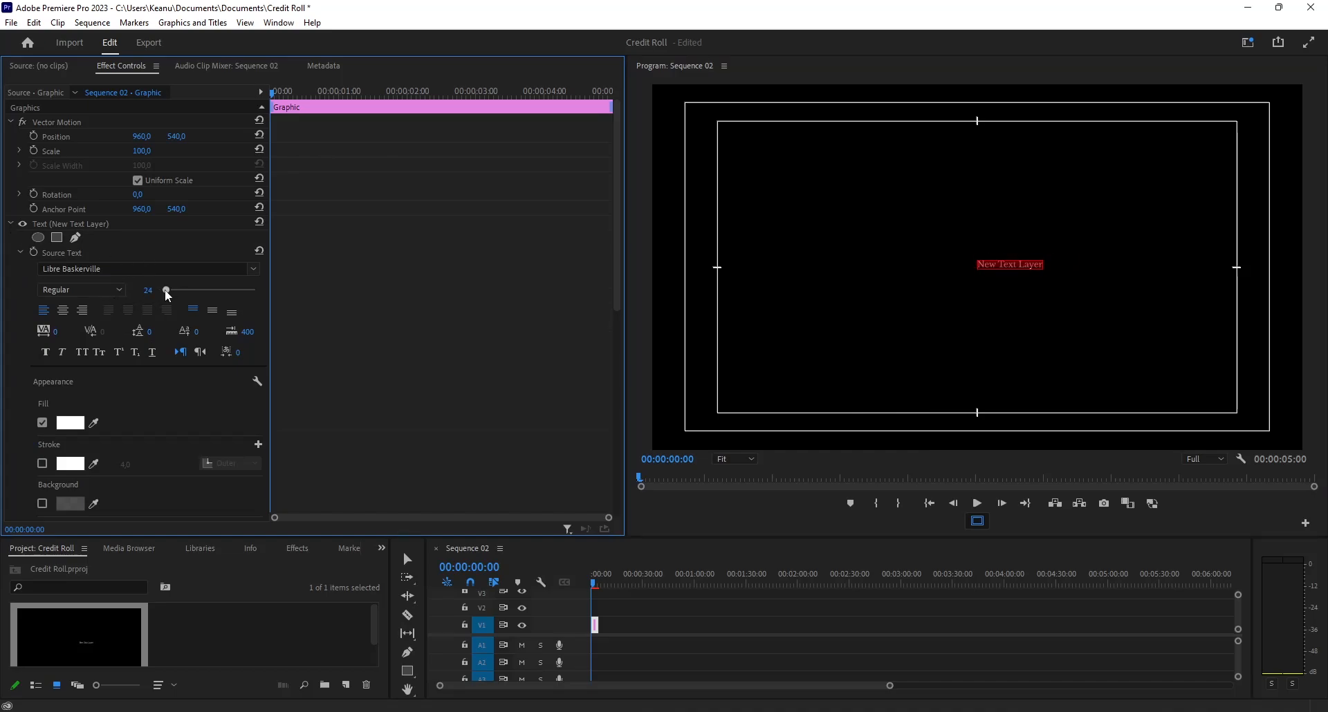
{"action": "left_click_drag", "start_coordinate": [166, 290], "coordinate": [169, 289]}
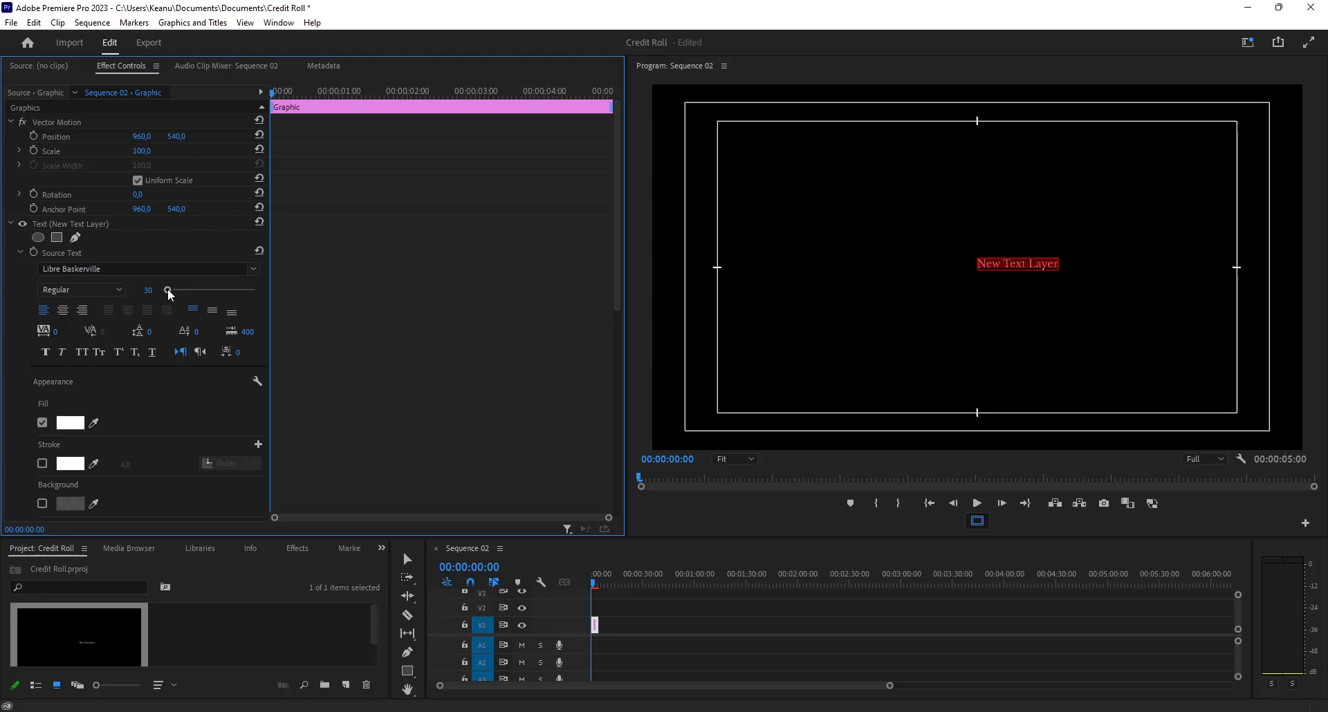
{"action": "left_click", "coordinate": [82, 289]}
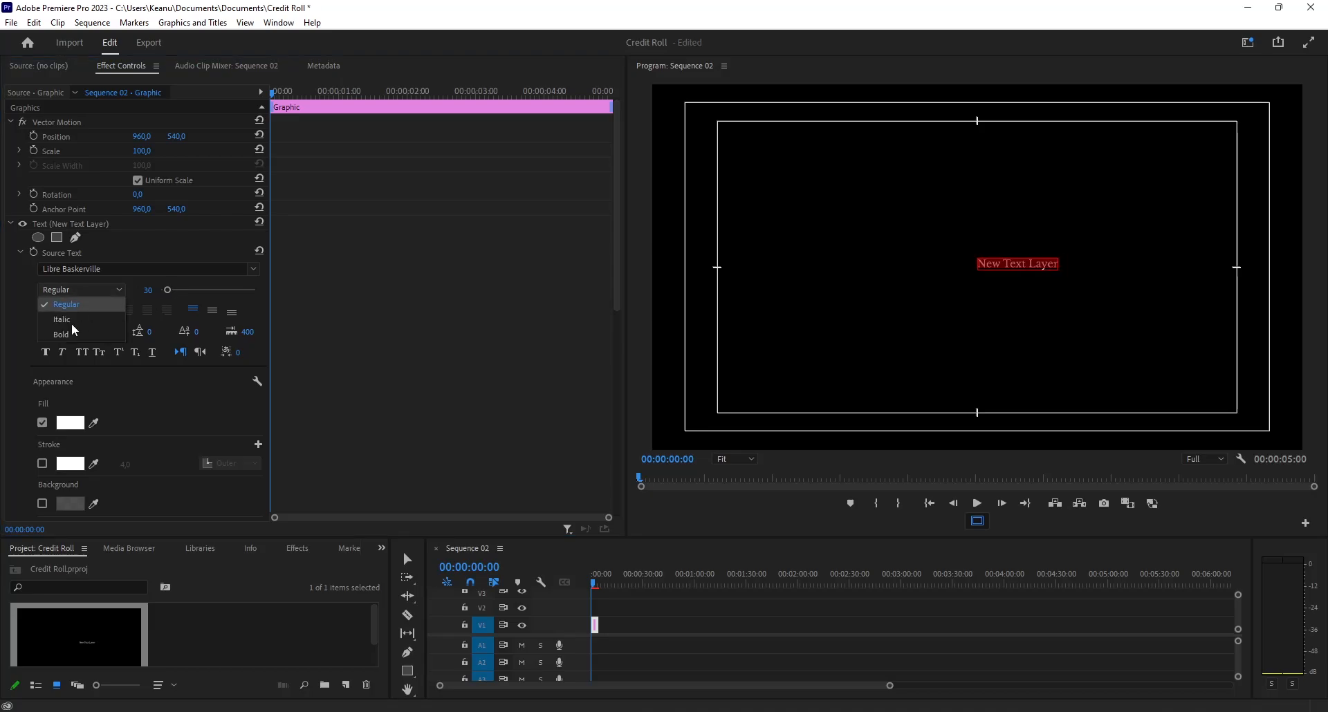
{"action": "left_click", "coordinate": [60, 319]}
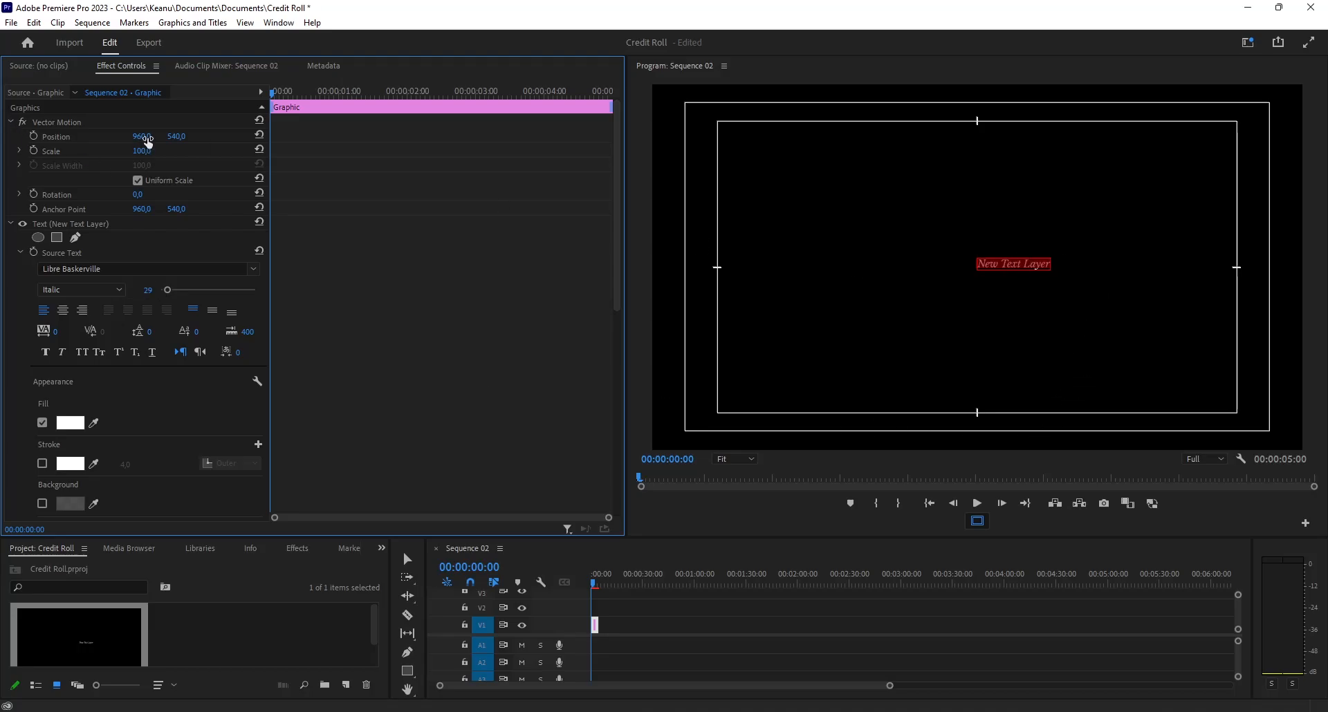
Right-align the title and move it to about 934, 301 in the upper frame.
{"action": "left_click", "coordinate": [83, 310]}
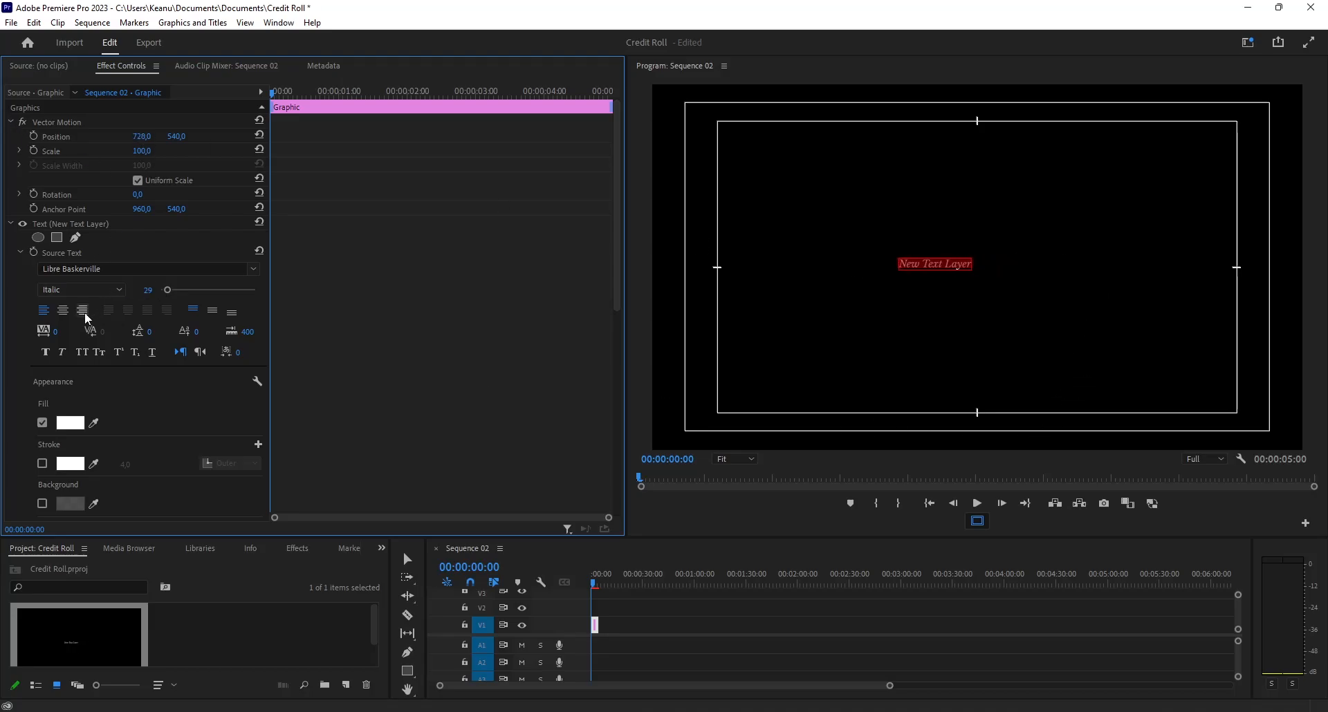
{"action": "left_click", "coordinate": [82, 310]}
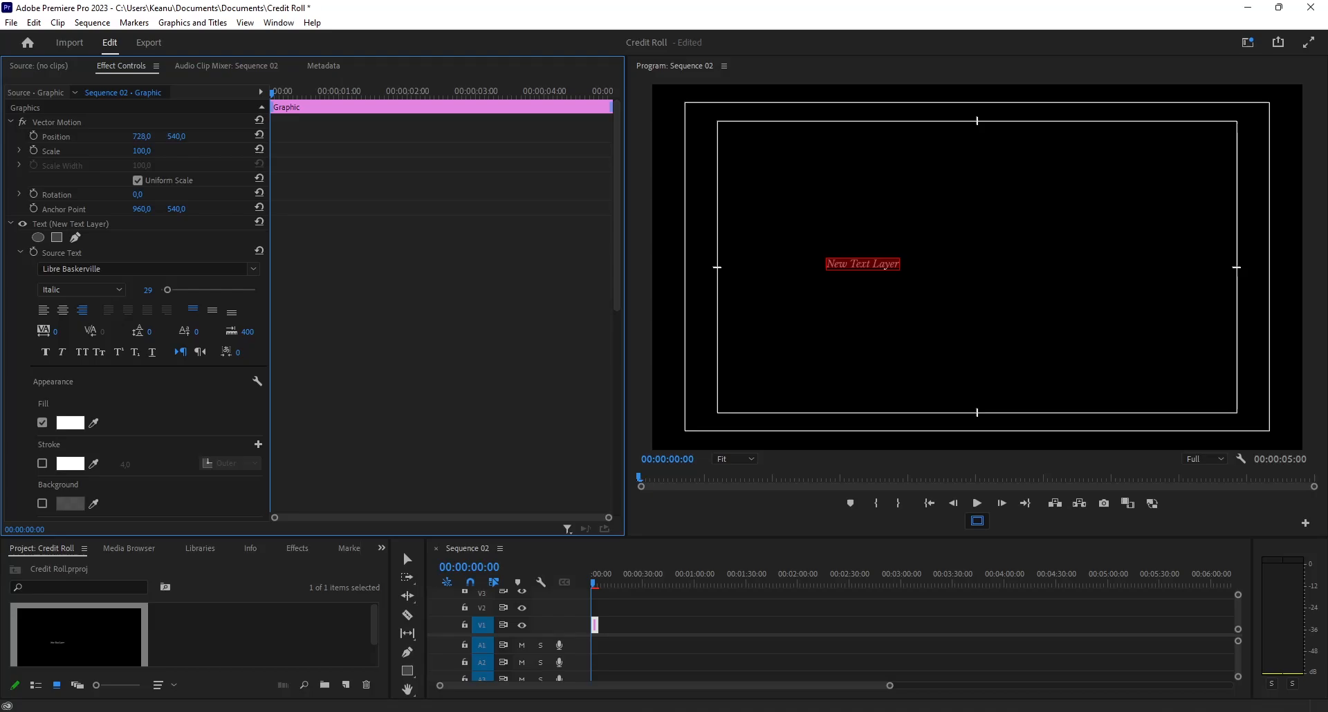
{"action": "left_click_drag", "start_coordinate": [862, 264], "coordinate": [923, 263]}
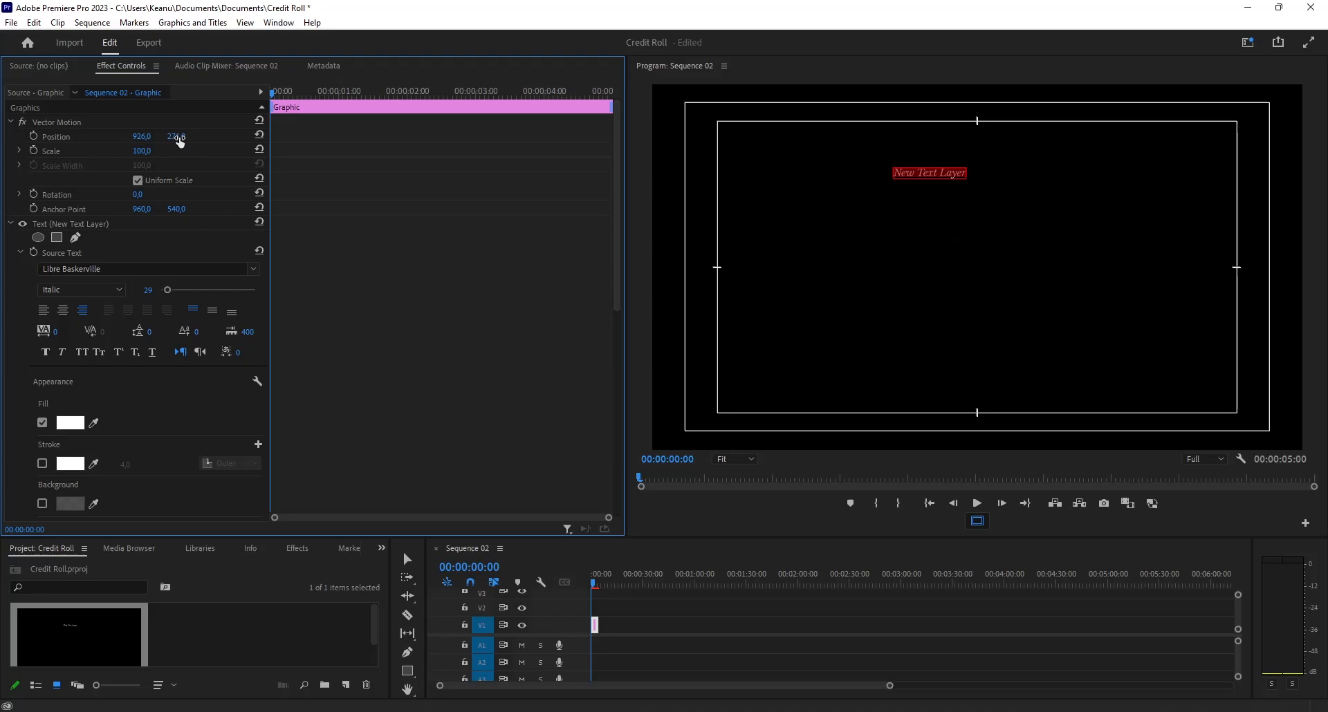
{"action": "left_click_drag", "start_coordinate": [176, 137], "coordinate": [176, 141]}
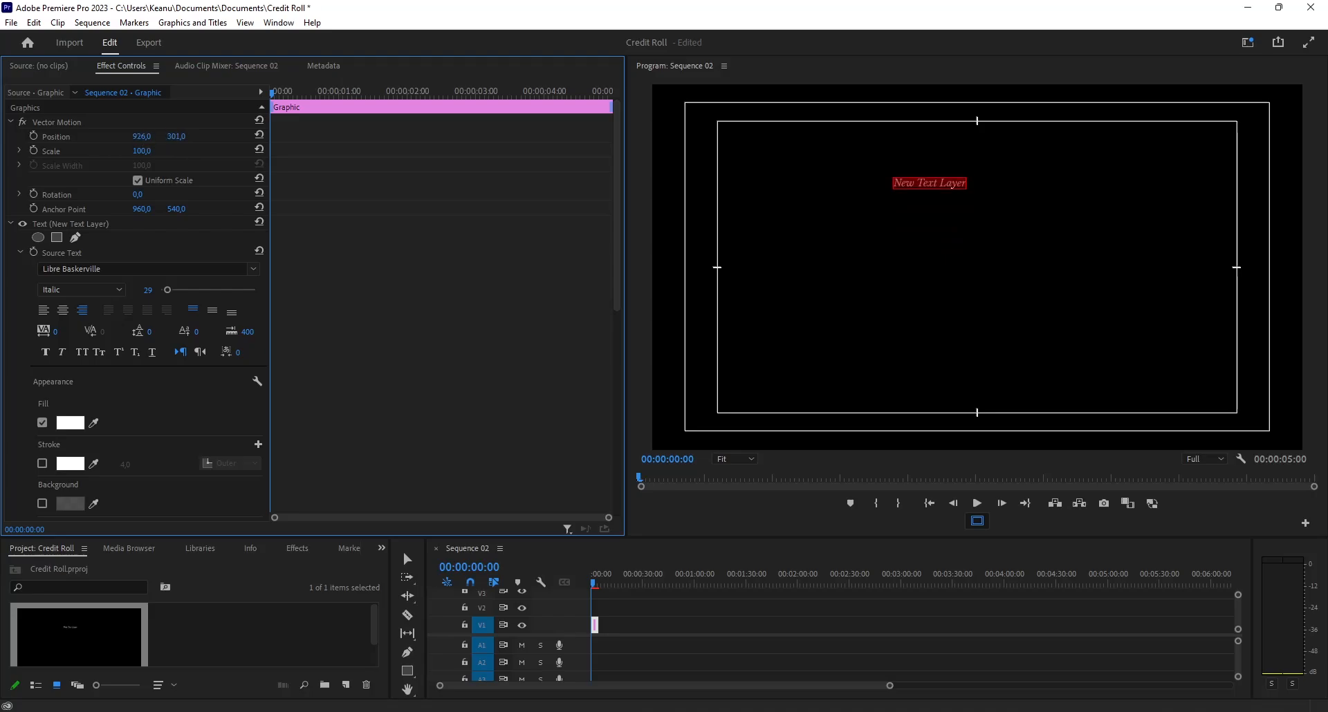
{"action": "left_click_drag", "start_coordinate": [928, 182], "coordinate": [936, 181]}
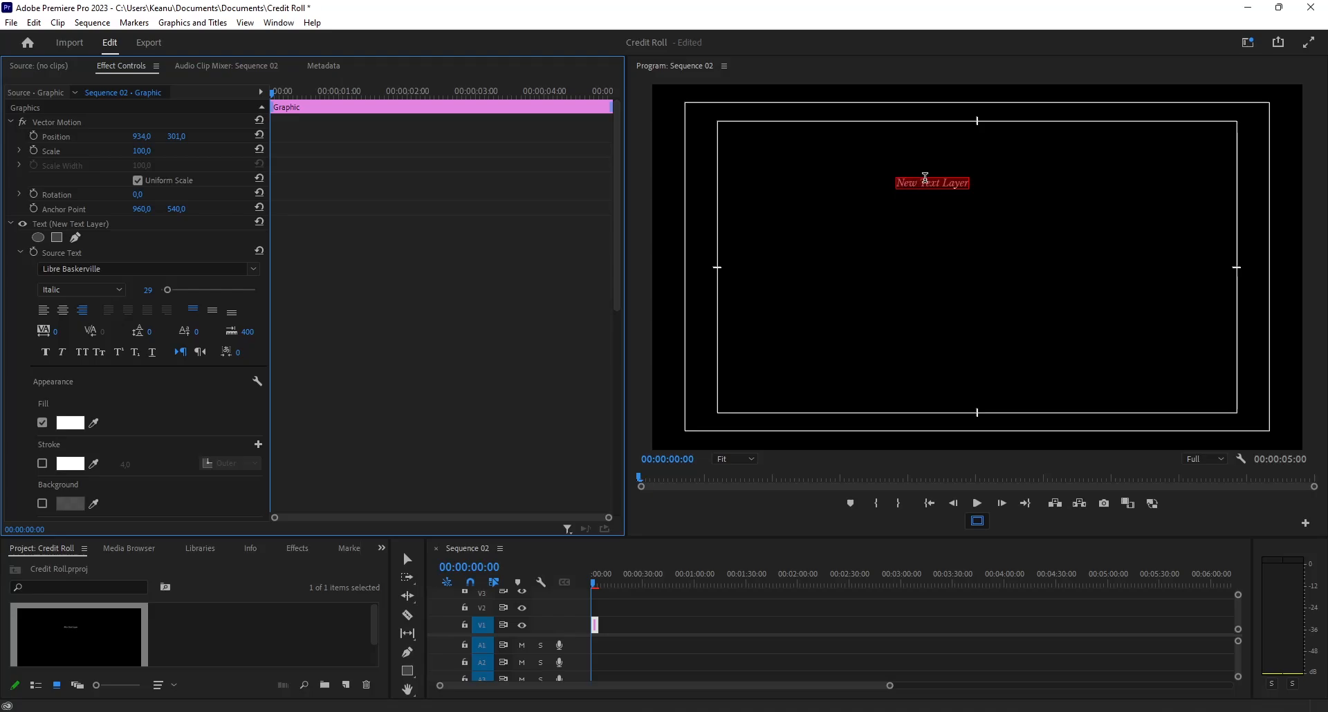
{"action": "mouse_move", "coordinate": [1020, 184]}
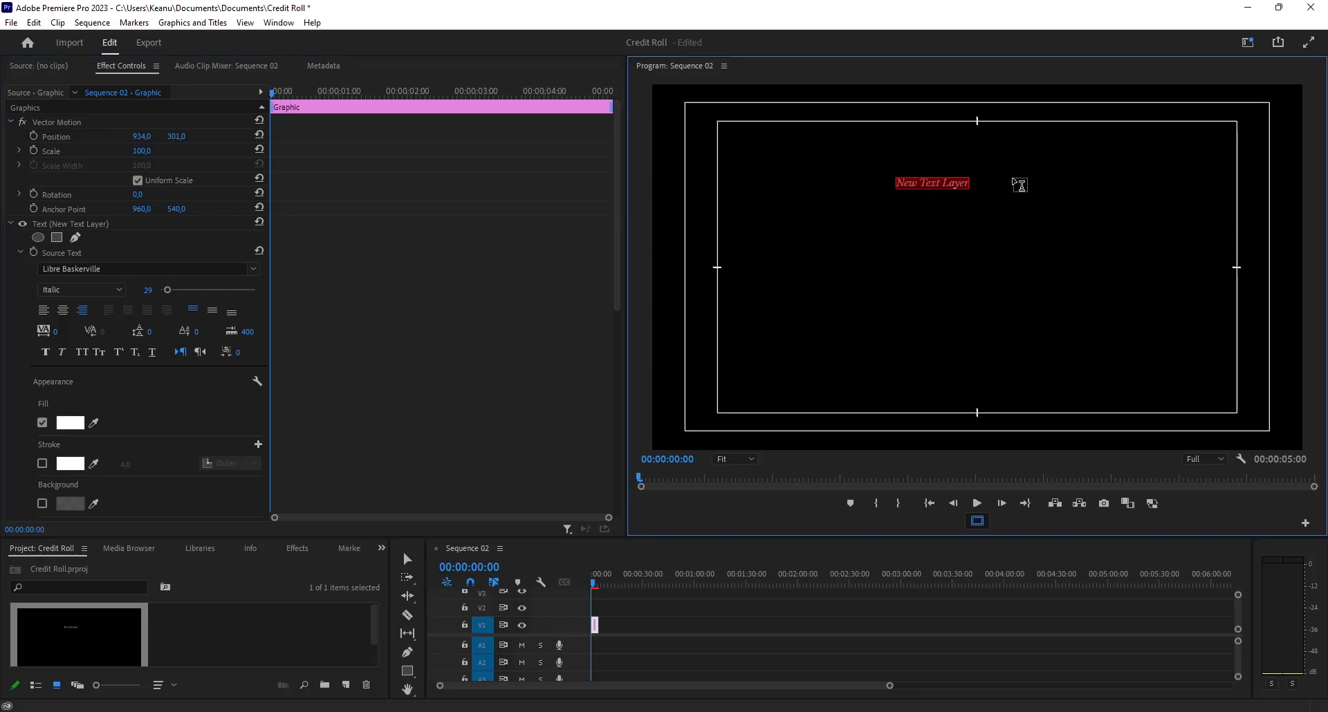
Type the first role titles: Executive Producer, Produced by, Directed by, Cinematographer, Gaffer.
{"action": "type", "text": "Executive"}
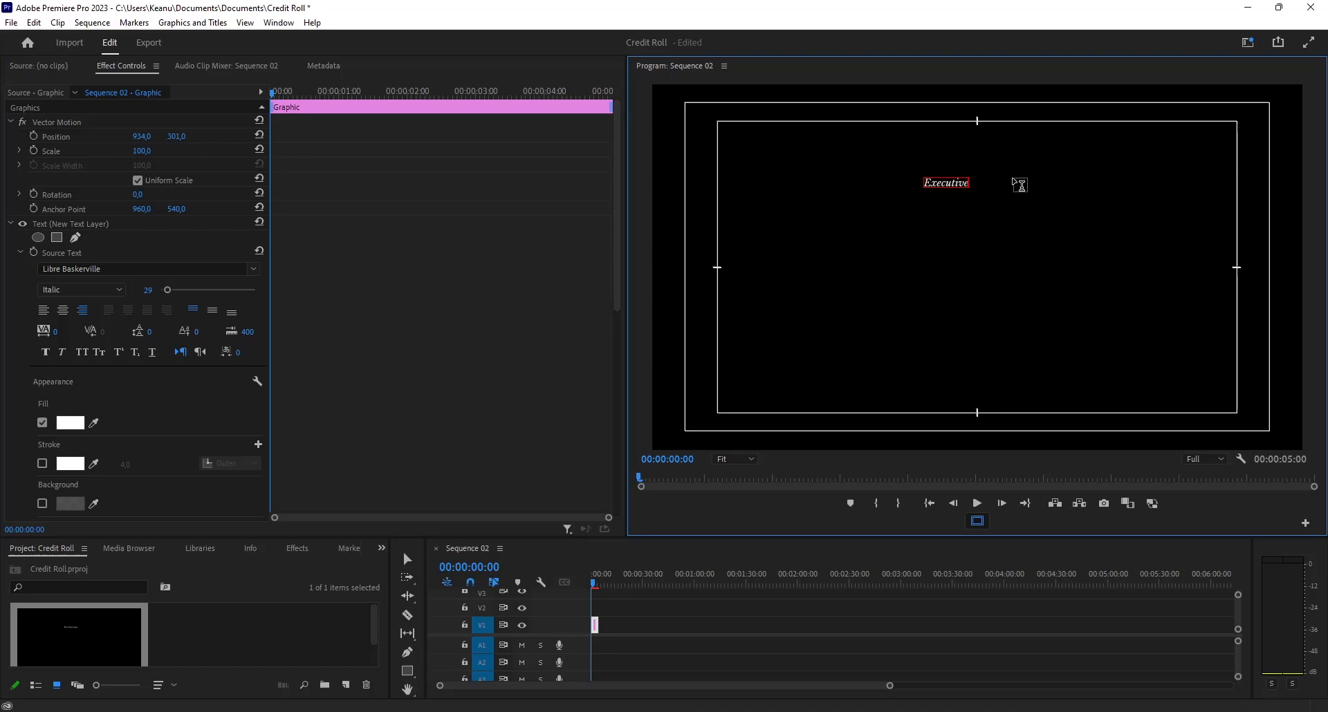
{"action": "type", "text": "Producer"}
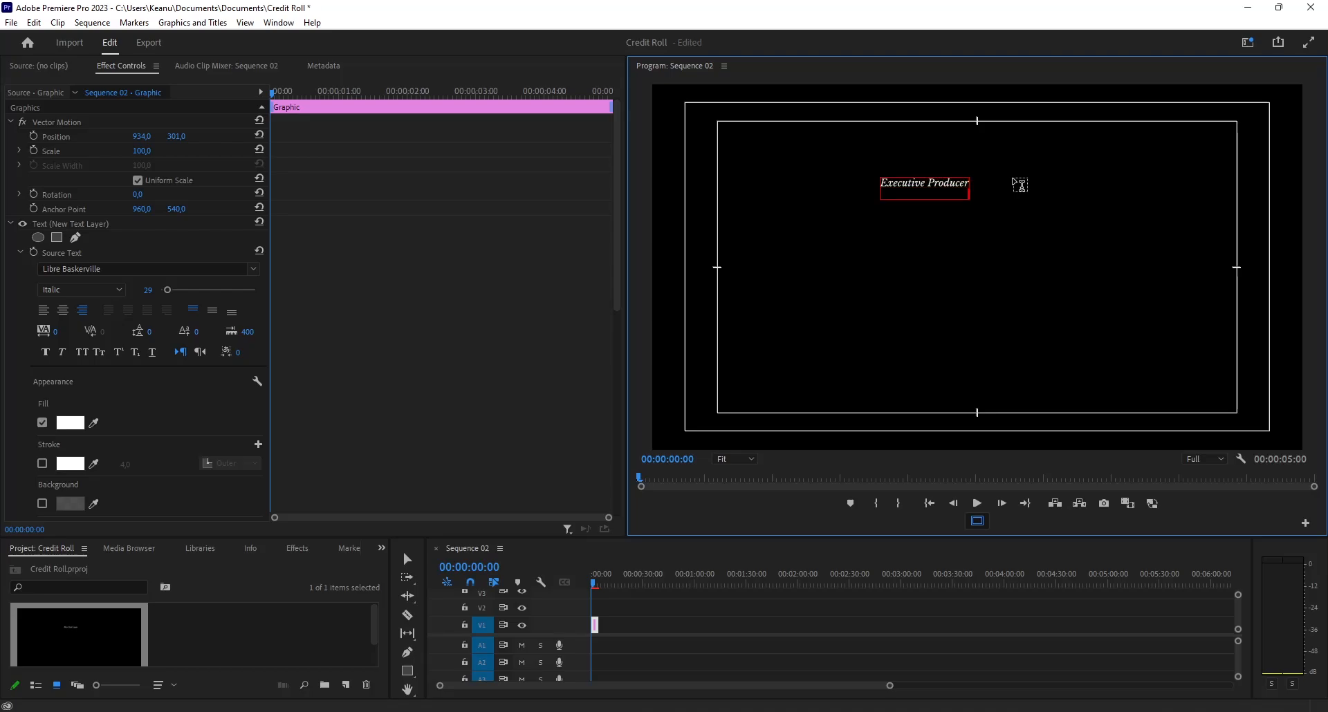
{"action": "type", "text": "Produced by"}
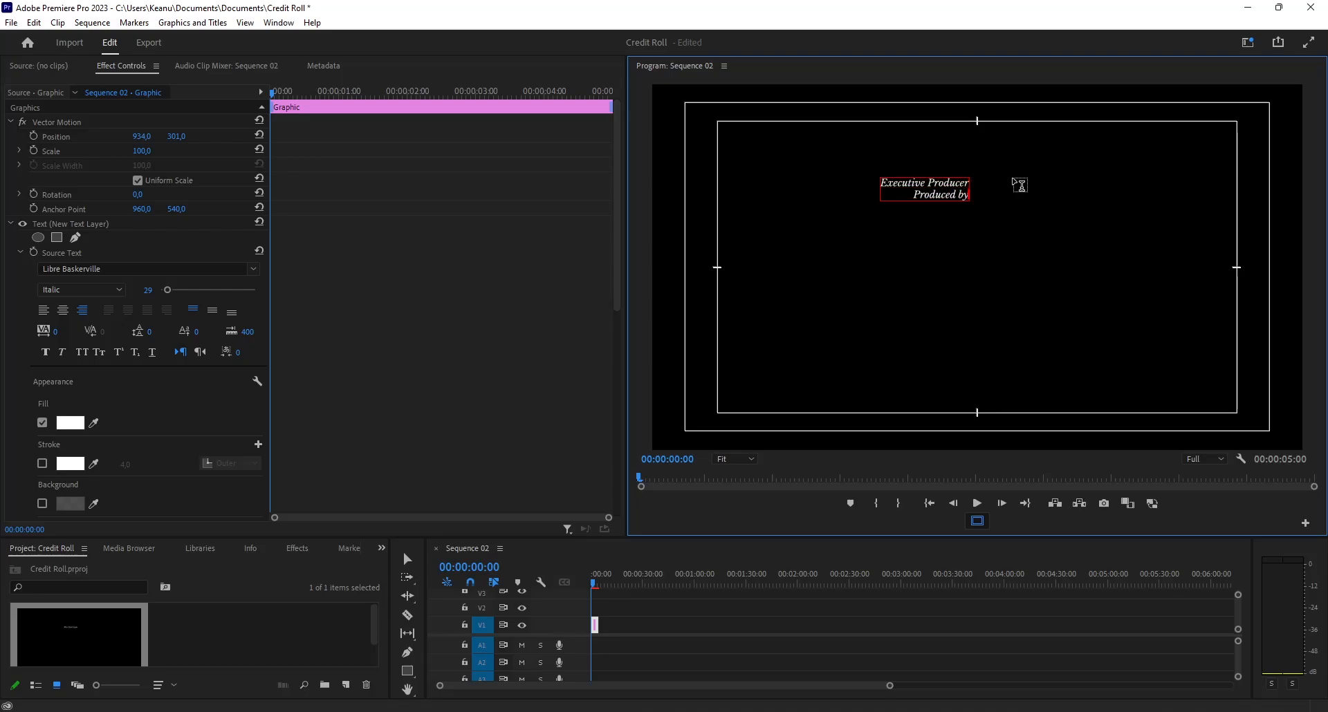
{"action": "type", "text": "Directed by"}
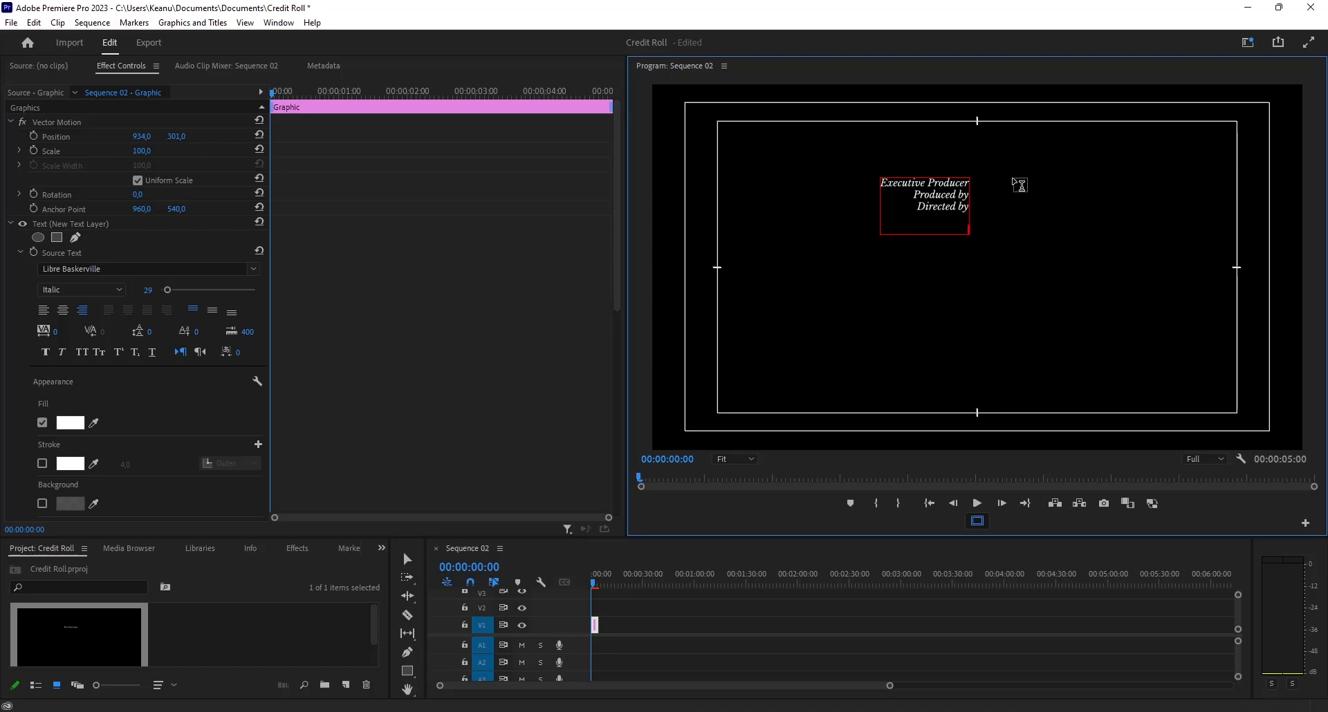
{"action": "type", "text": "Cinematographer"}
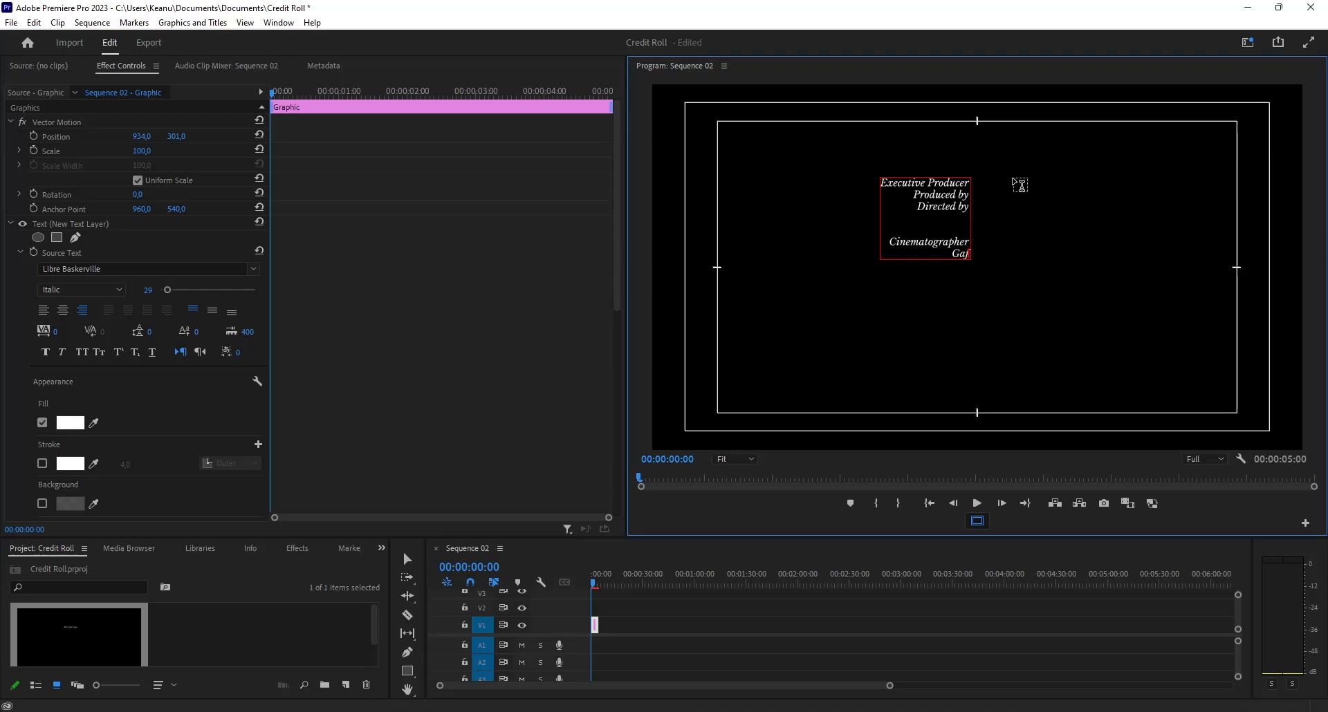
{"action": "type", "text": "Gaffer"}
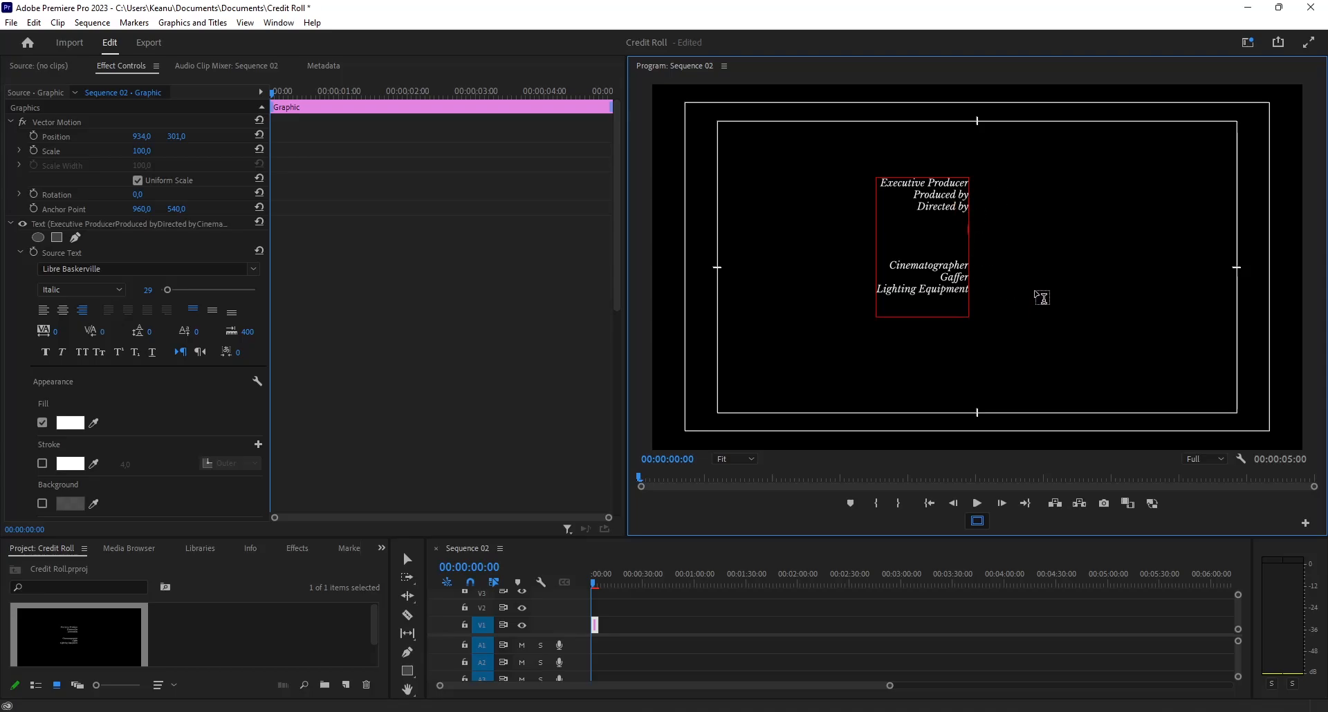
Add crew roles from 1st Assistant Director to Make Up Artist, then begin a name, Tatiana.
{"action": "type", "text": "1st Assistant F"}
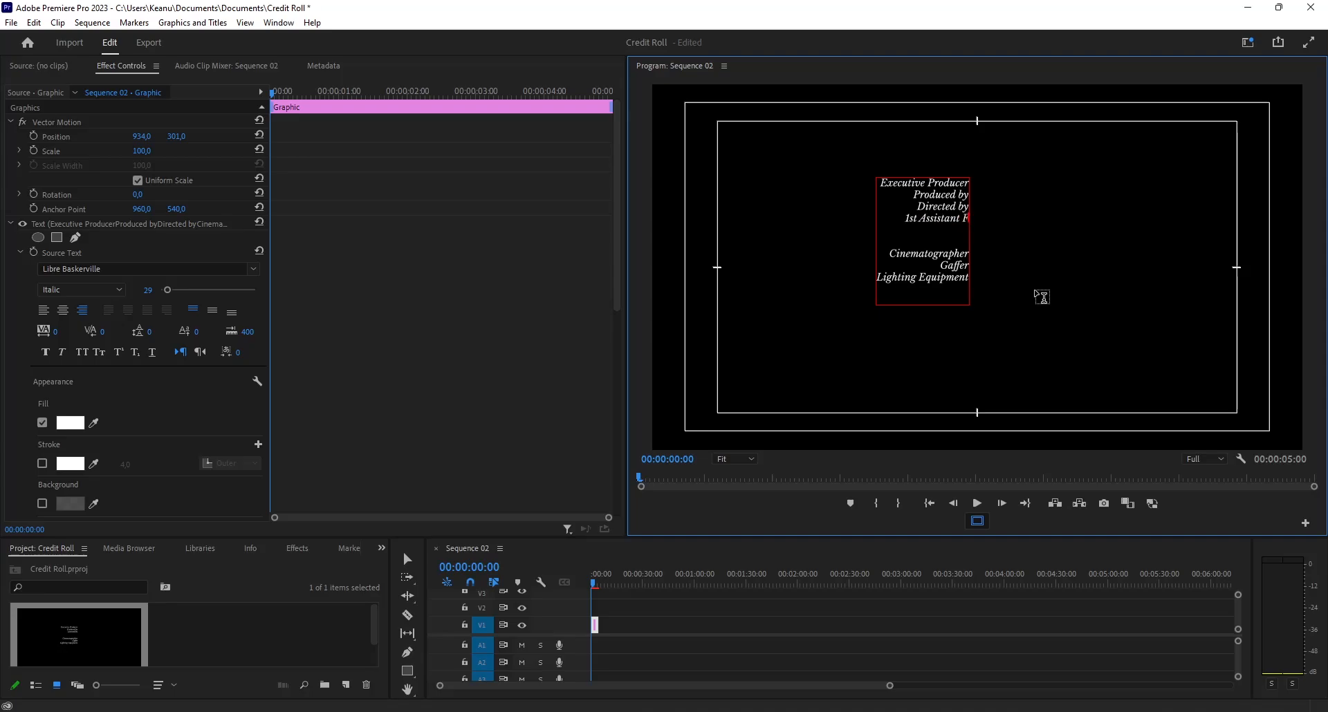
{"action": "type", "text": "Director"}
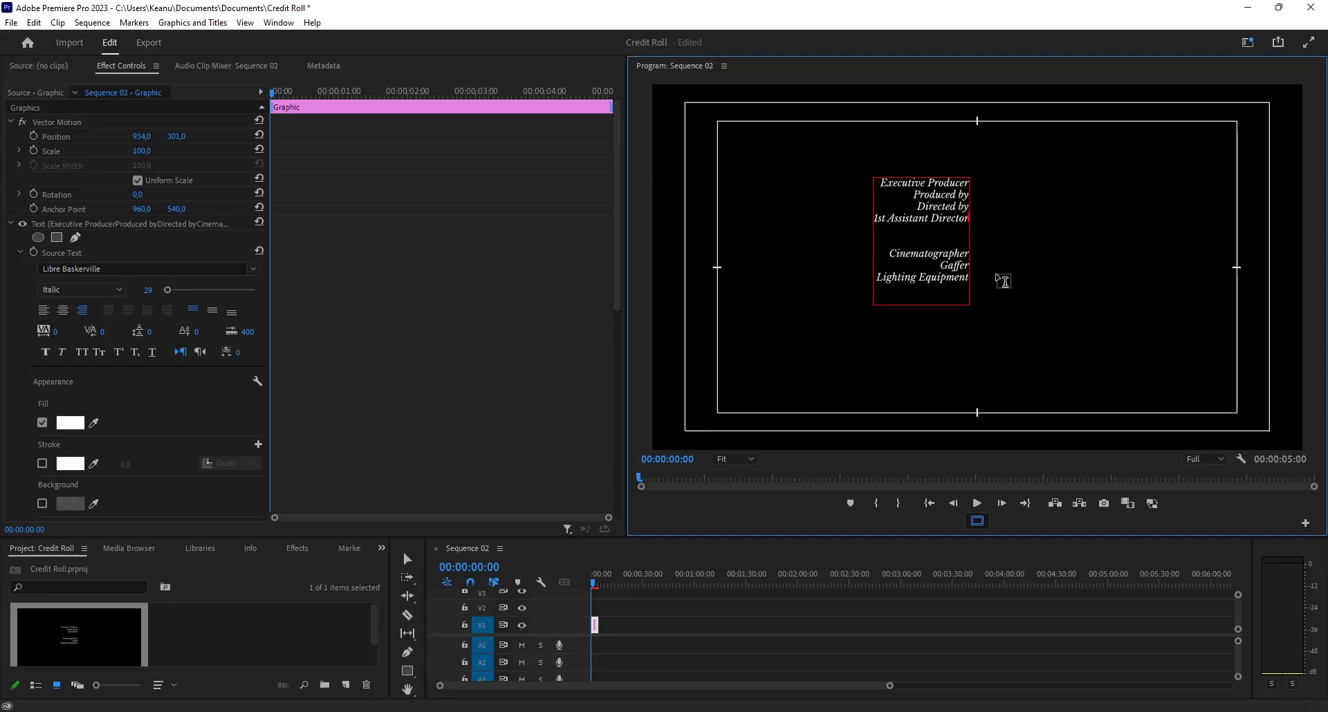
{"action": "type", "text": "2nd Assistant Director"}
{"action": "type", "text": "Production Designer"}
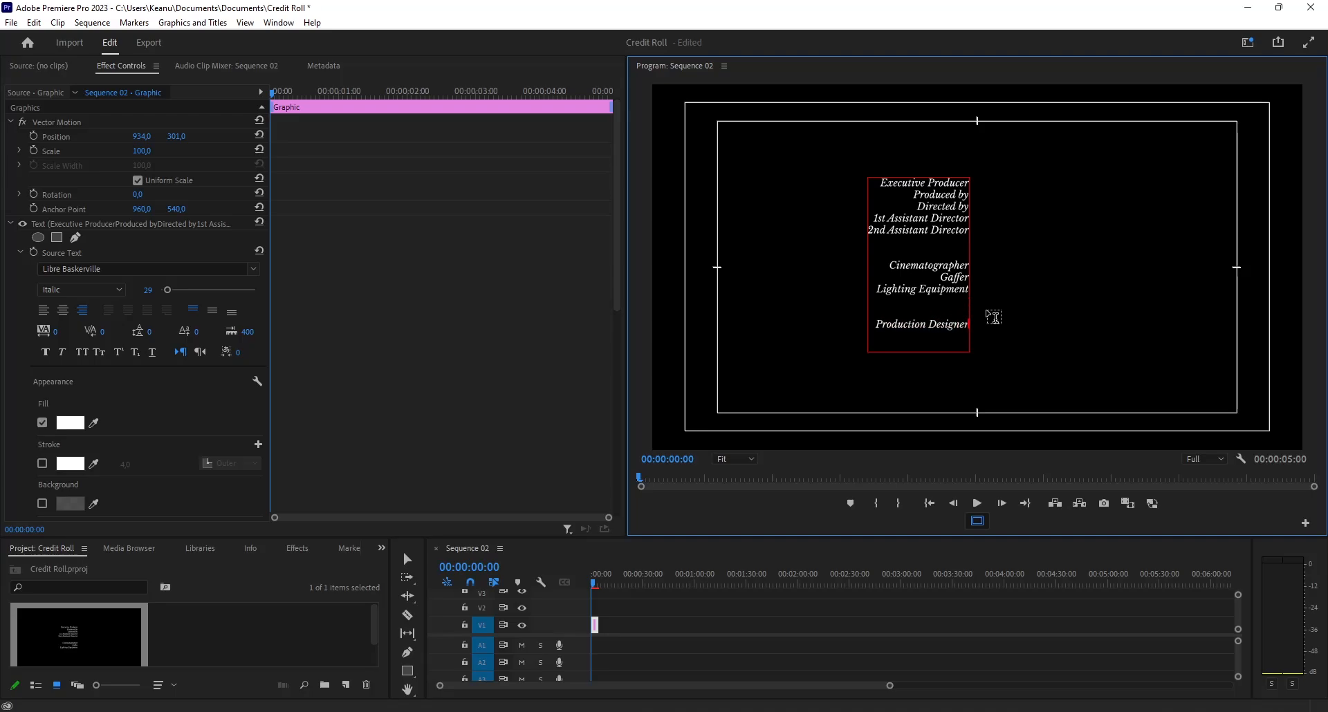
{"action": "type", "text": "Set"}
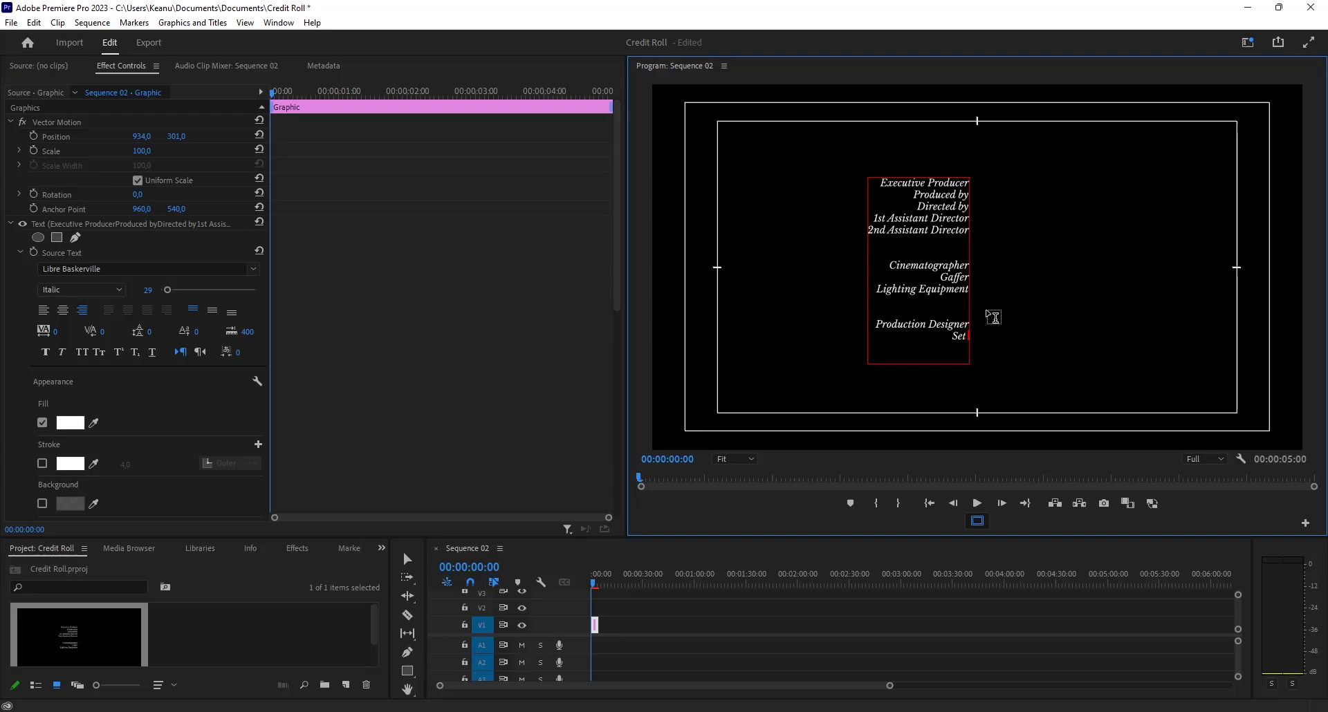
{"action": "type", "text": "Decorator"}
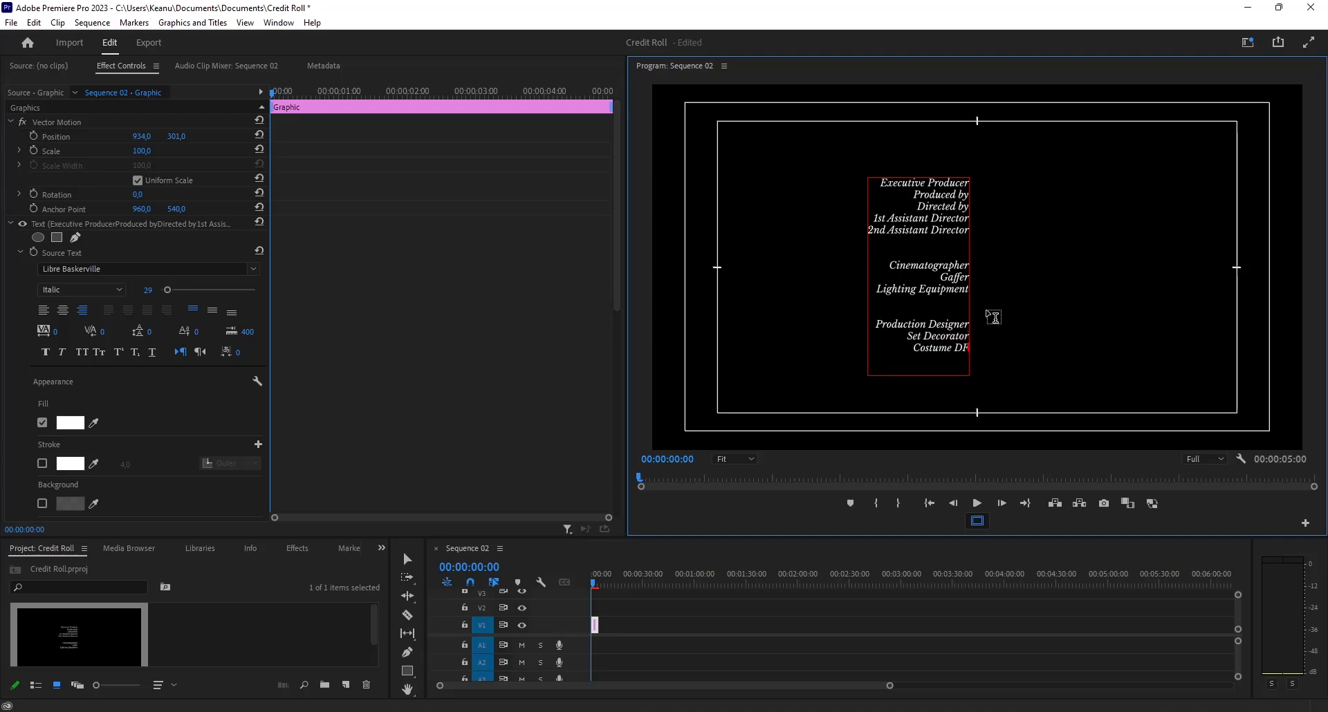
{"action": "type", "text": "esign"}
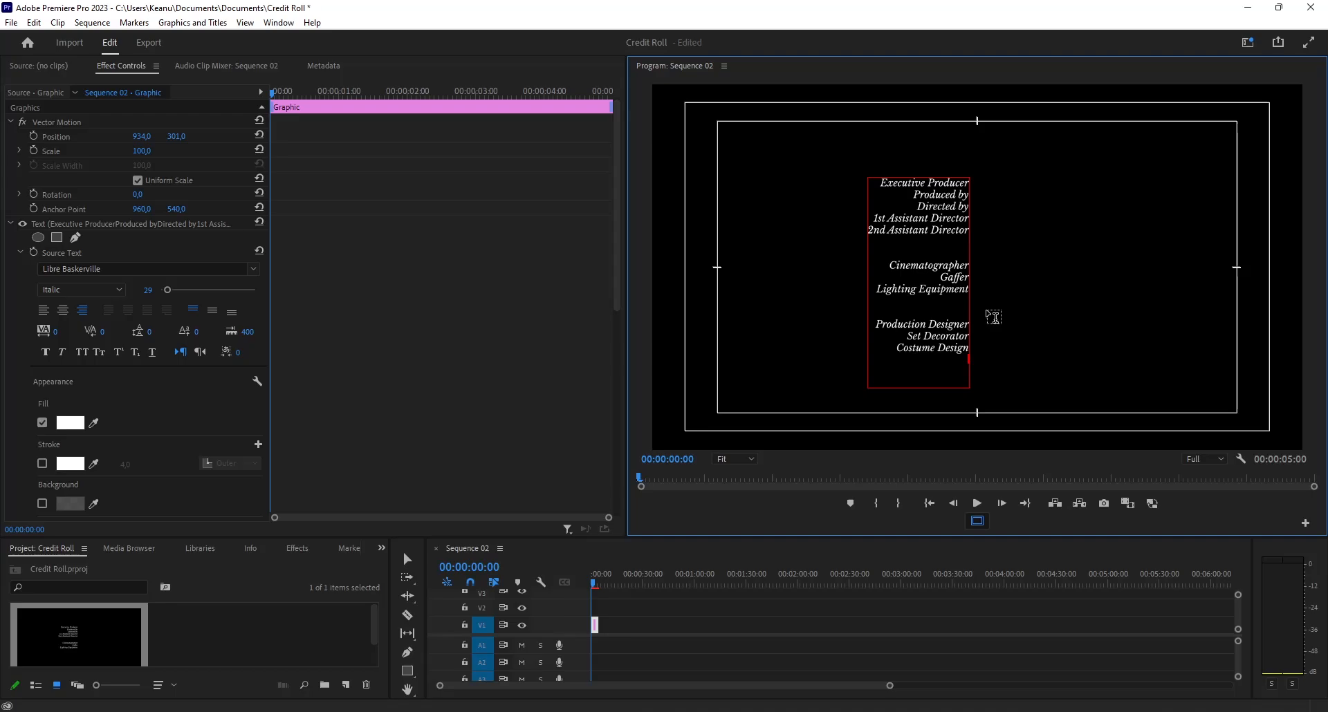
{"action": "type", "text": "Make Up Artist"}
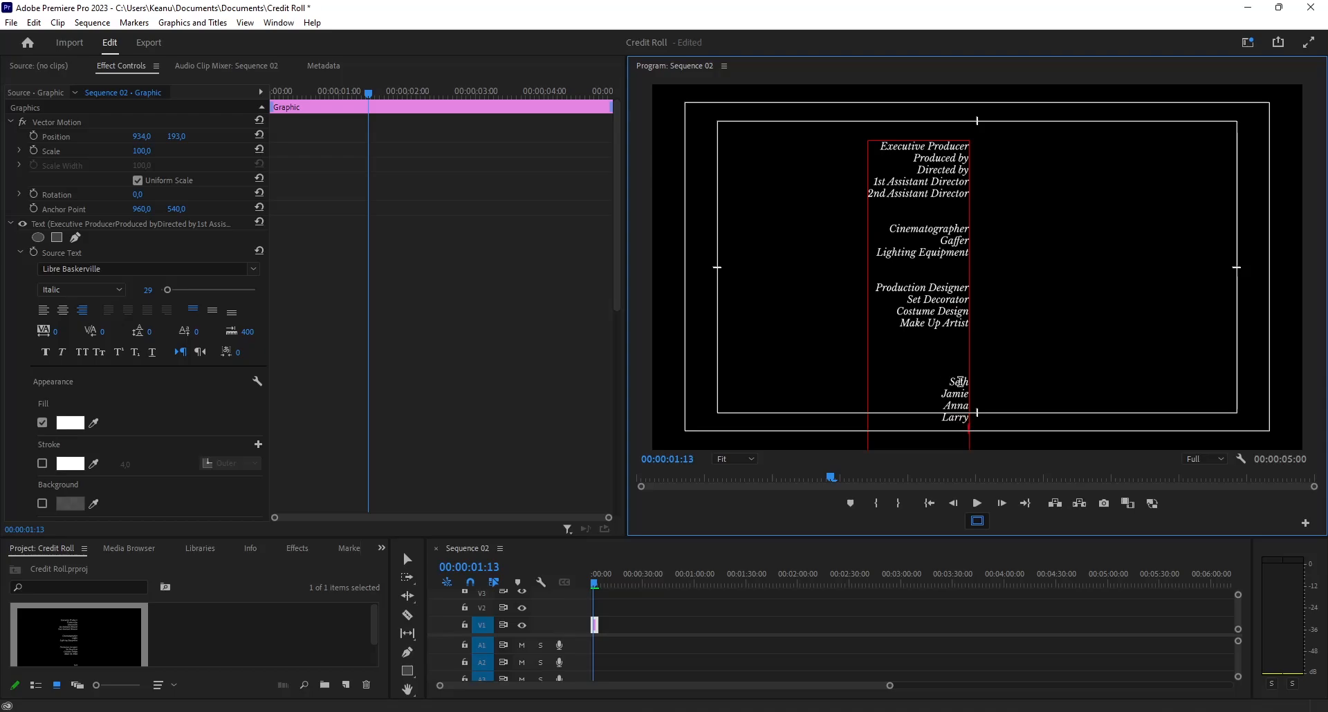
{"action": "type", "text": "Tatian"}
{"action": "left_click", "coordinate": [179, 136]}
{"action": "type", "text": "1115"}
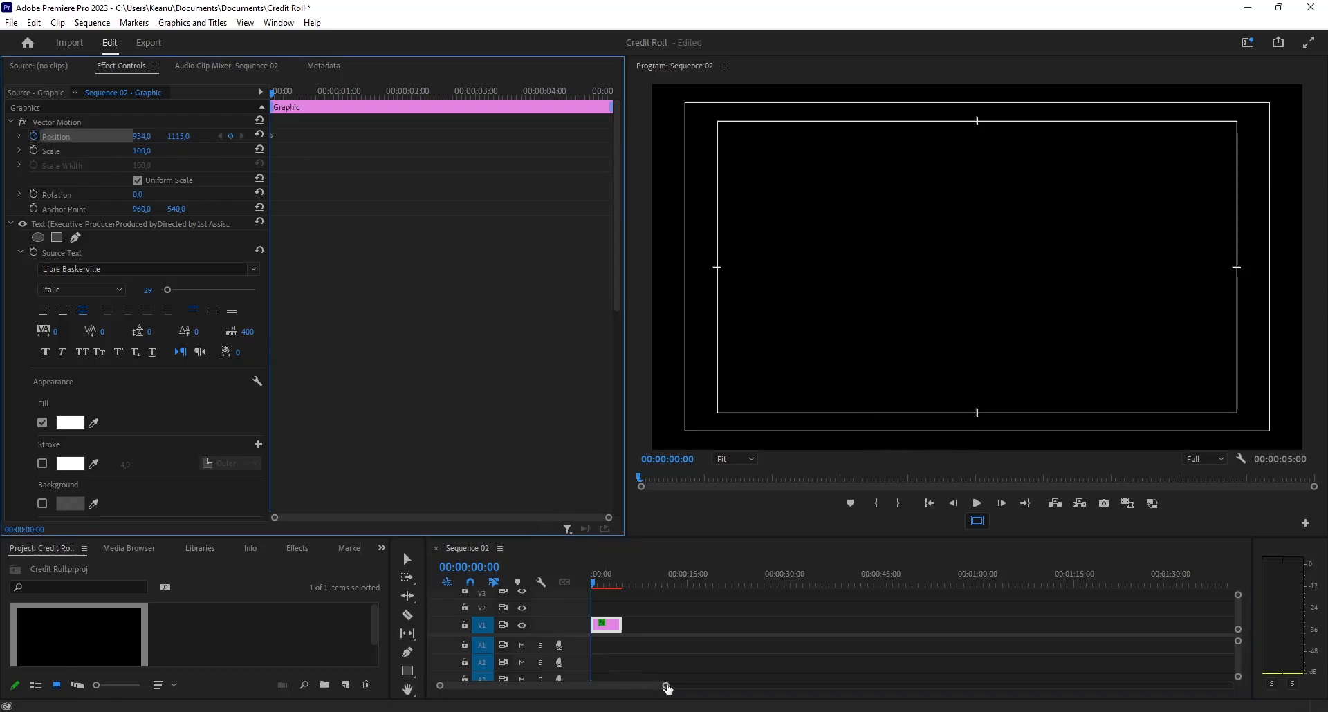
Lengthen the credits clip to about 40 seconds and preview the scroll partway through.
{"action": "left_click_drag", "start_coordinate": [607, 625], "coordinate": [1185, 625]}
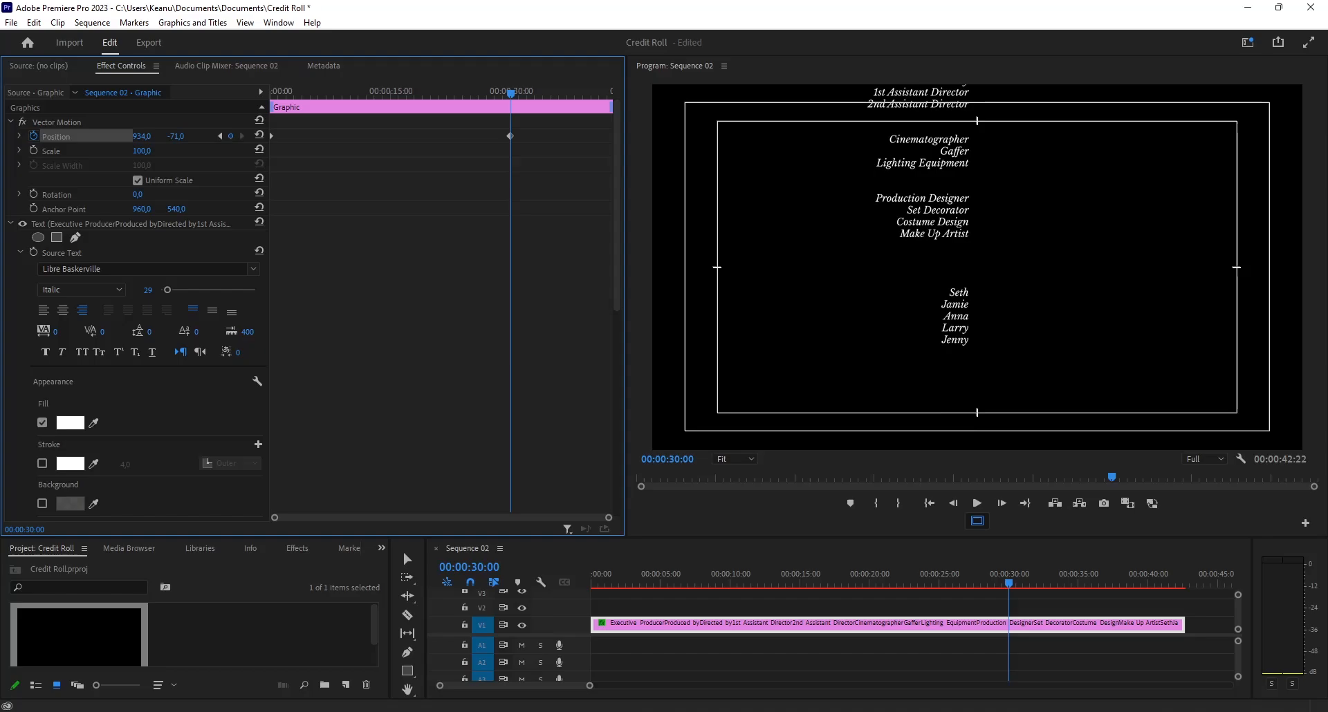
{"action": "left_click_drag", "start_coordinate": [178, 135], "coordinate": [182, 135]}
{"action": "type", "text": "Theodore"}
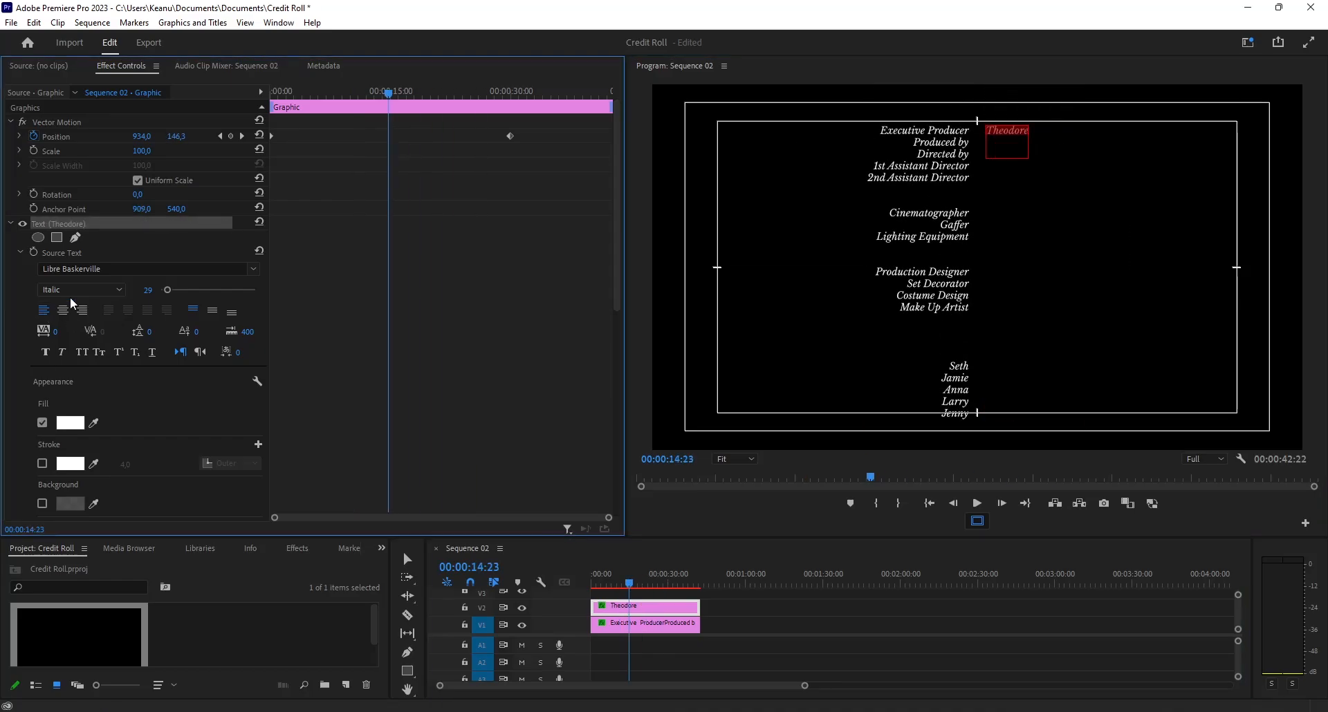
Type James into the left-aligned names column below Theodore.
{"action": "type", "text": "James"}
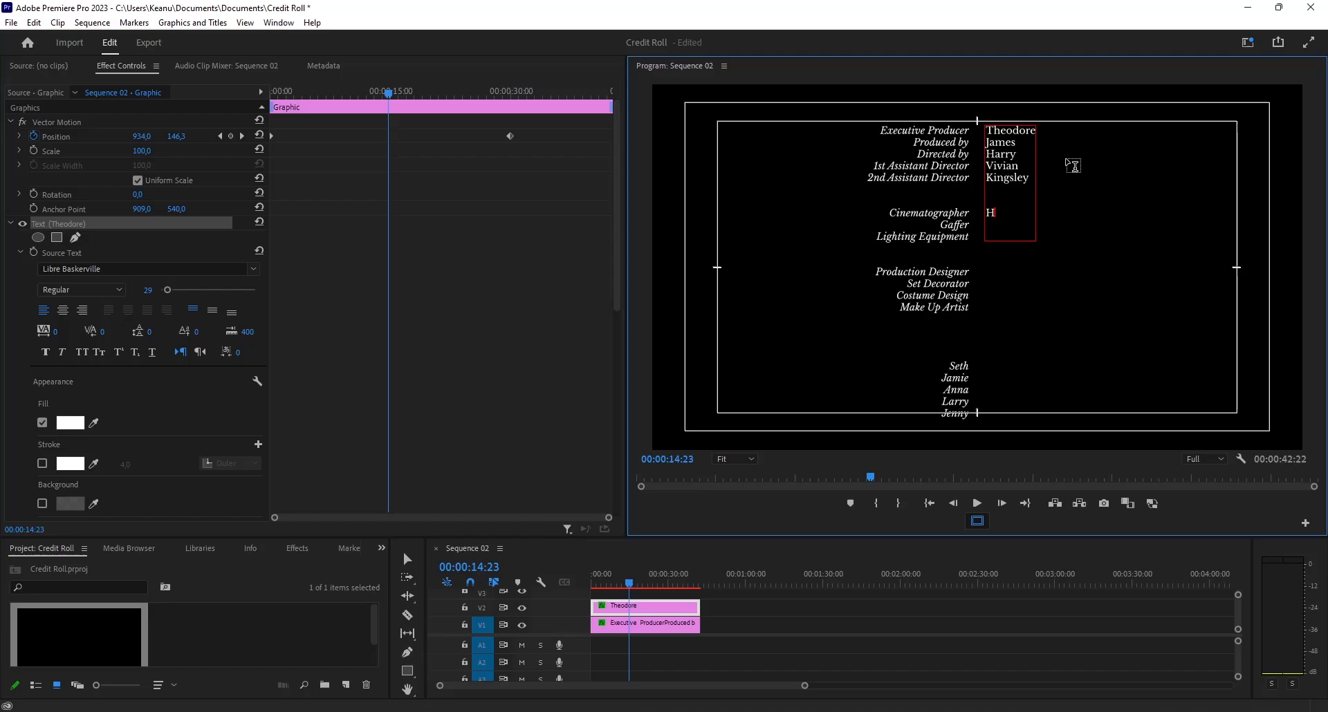